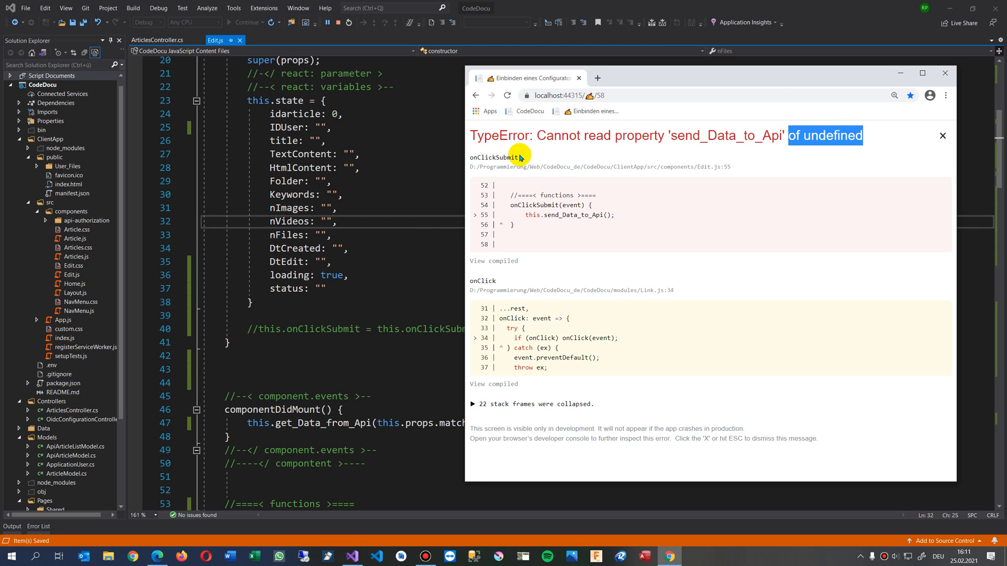
Highlight the undefined send_Data_to_Api part of the TypeError report in Chrome.
double_click(493, 157)
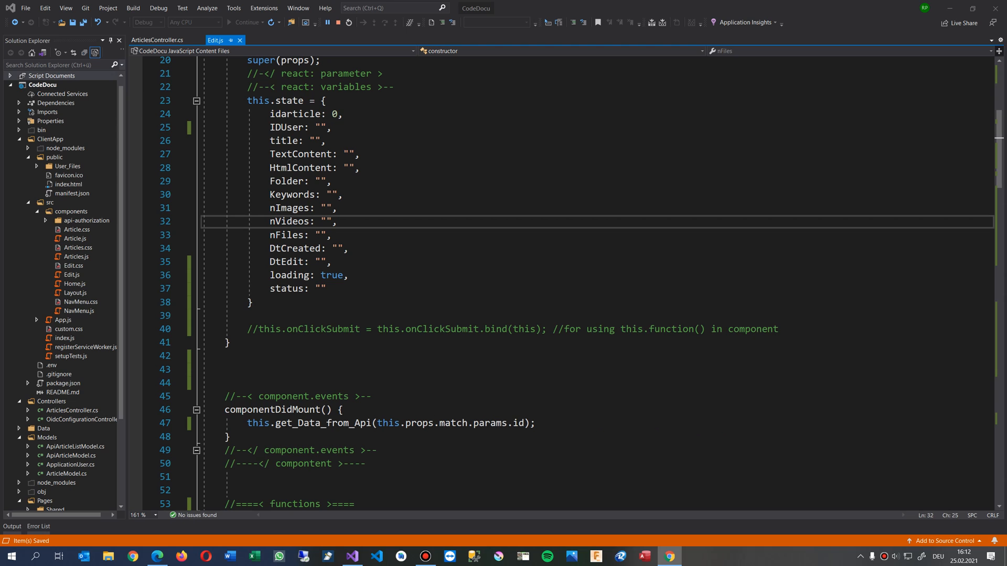
scroll(down, 3)
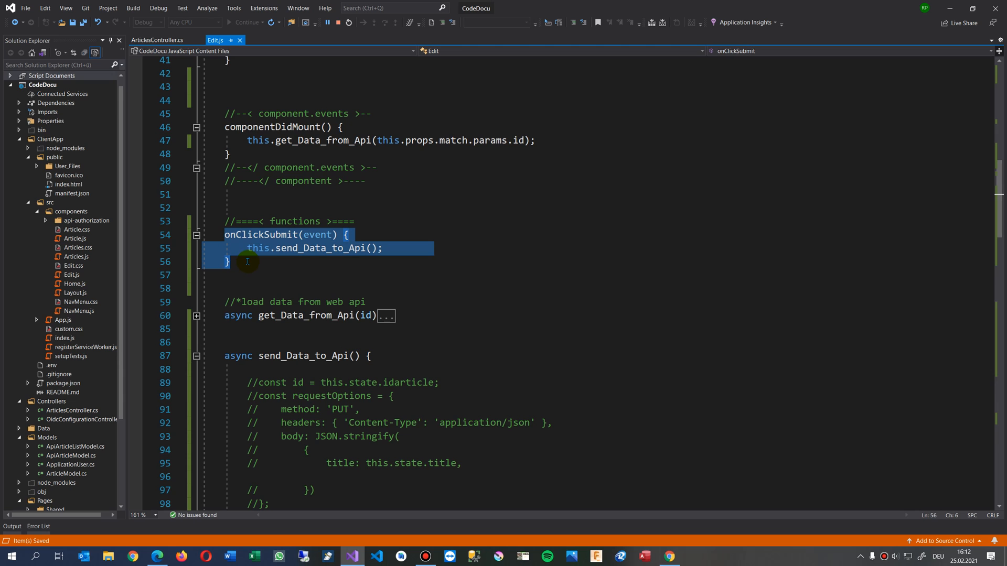
scroll(down, 3)
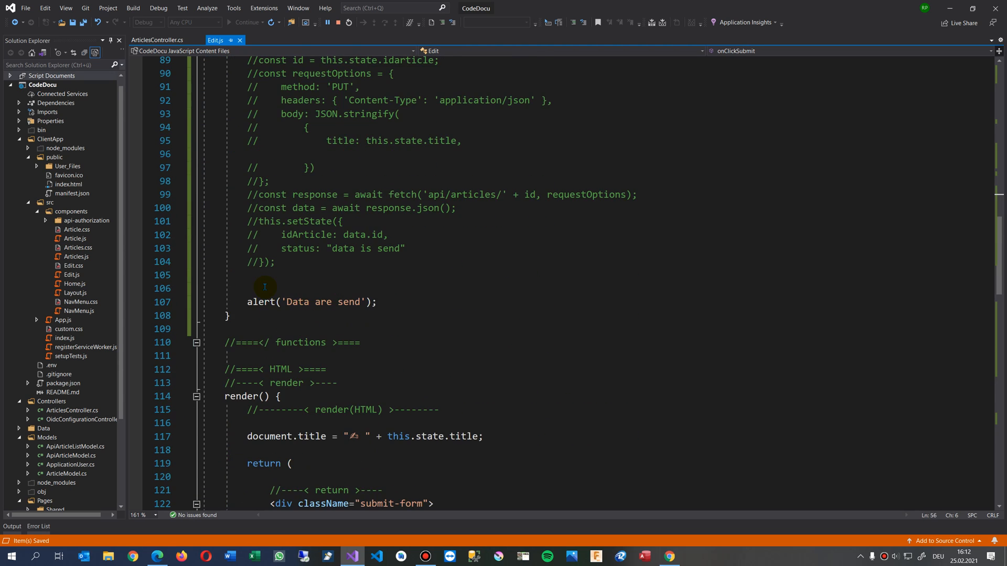
scroll(down, 3)
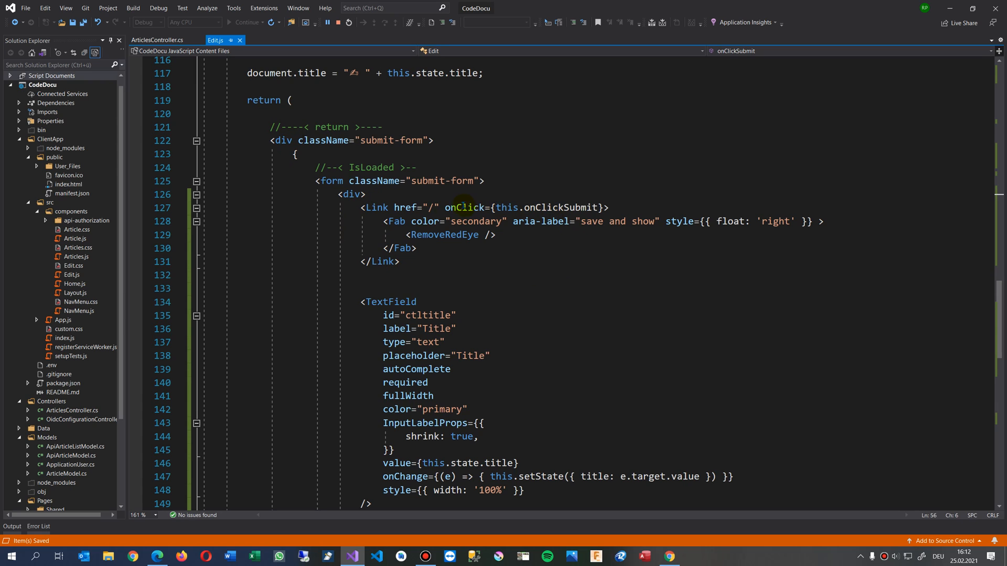
double_click(375, 208)
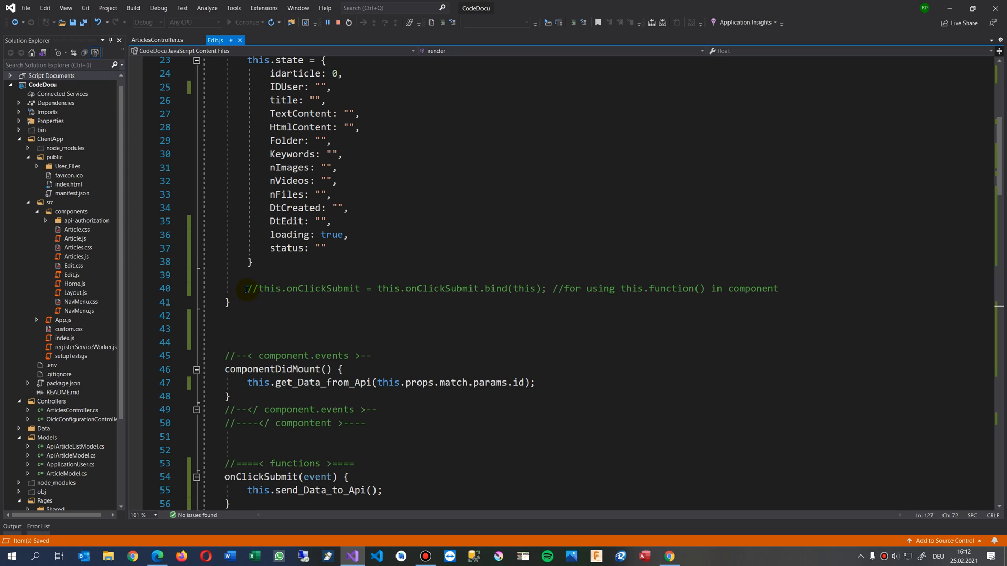
Uncomment the this.onClickSubmit = this.onClickSubmit.bind(this) line in the Edit.js constructor.
click(246, 288)
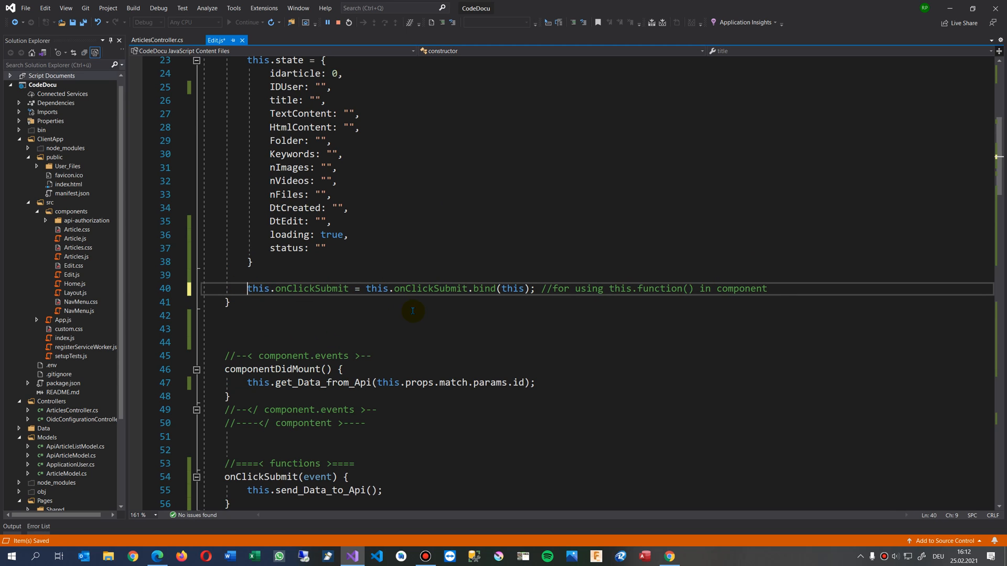
scroll(up, 3)
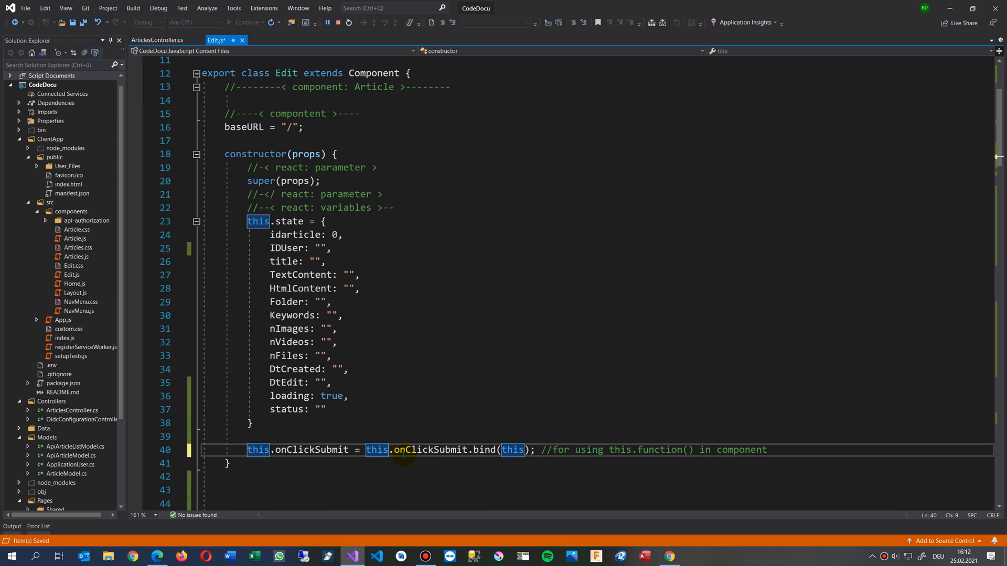
scroll(down, 3)
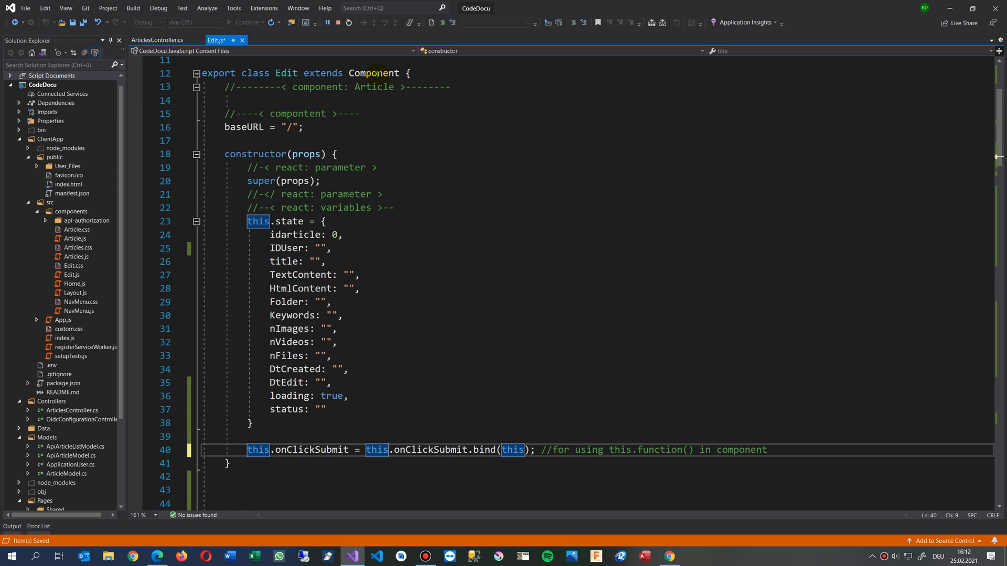
scroll(down, 3)
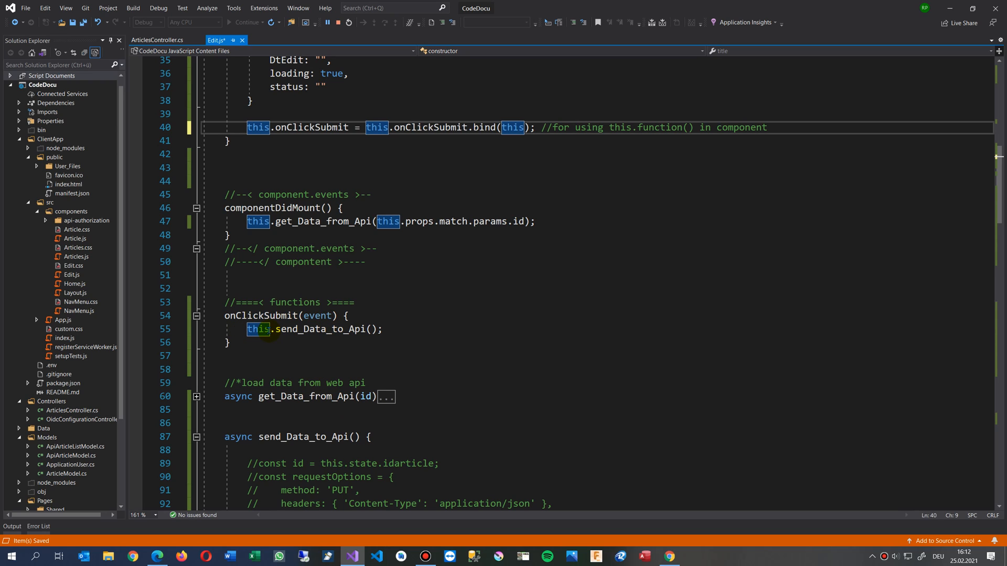
mouse_move(257, 328)
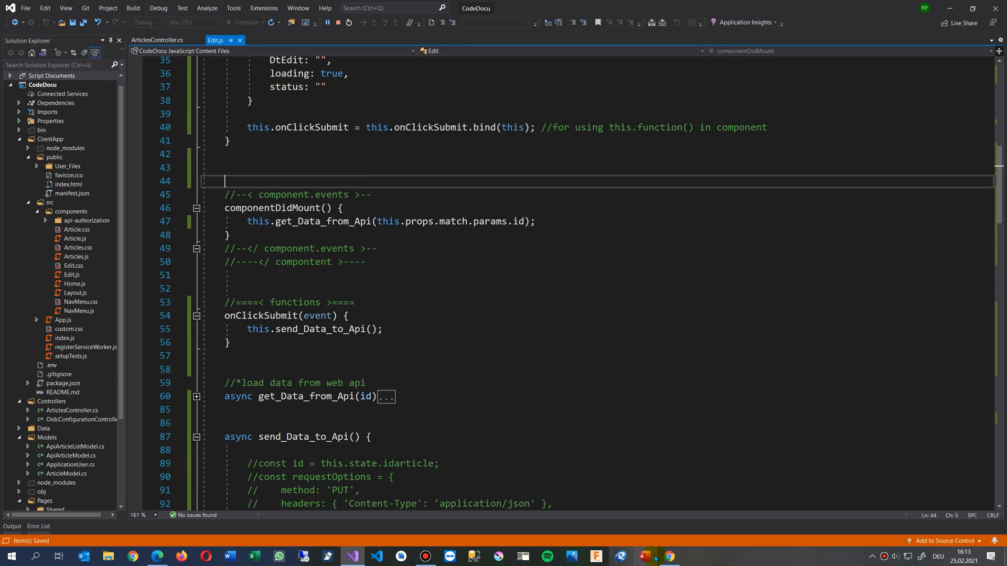
Bring up the running app in Chrome and trigger the 'Data are send' alert from the save button.
click(669, 556)
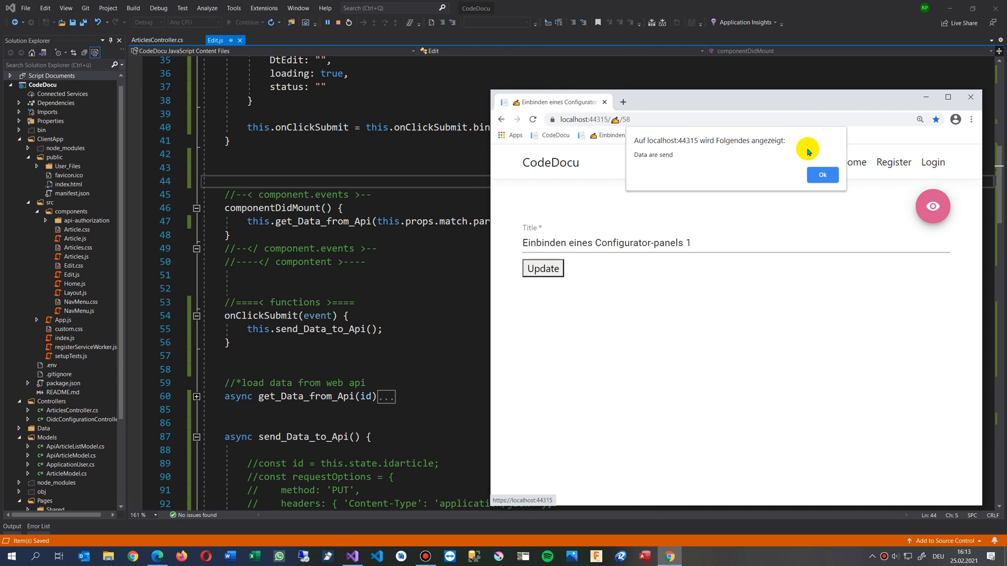
scroll(down, 3)
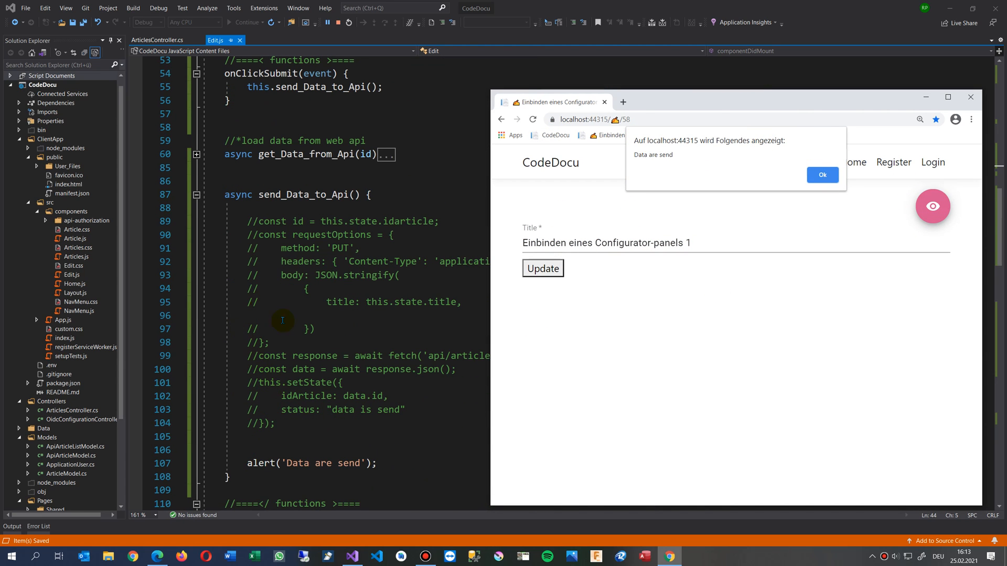
mouse_move(126, 463)
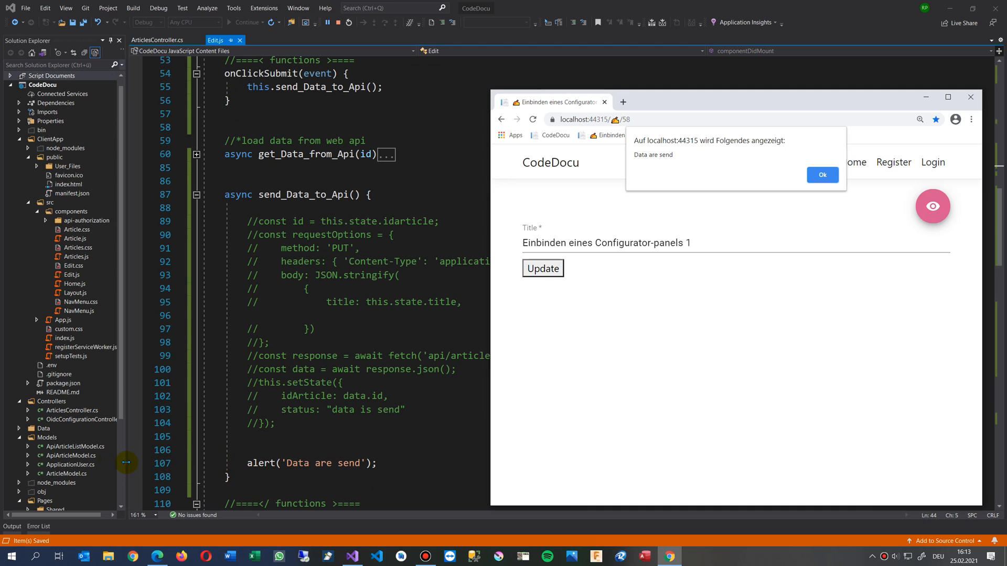